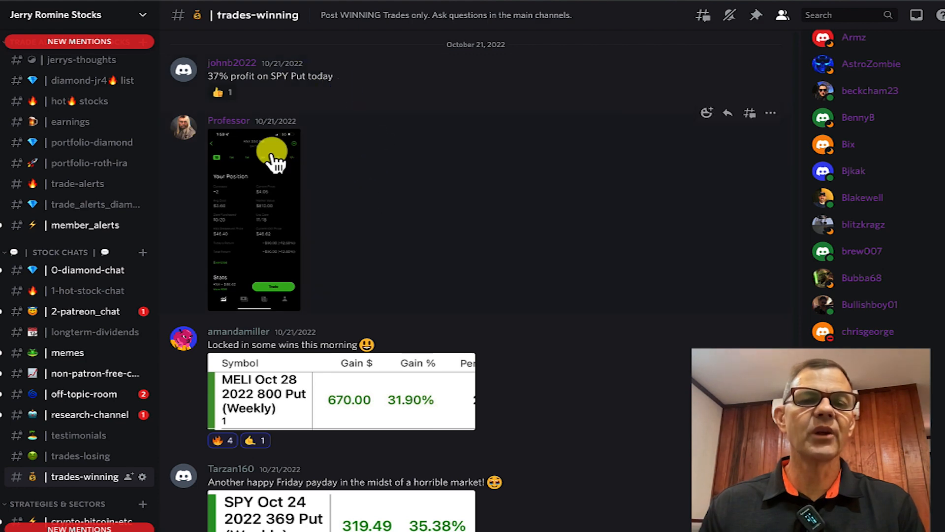
# View the posted KNX put screenshot, then scroll the six-bank table to income statement rows.
pyautogui.click(254, 218)
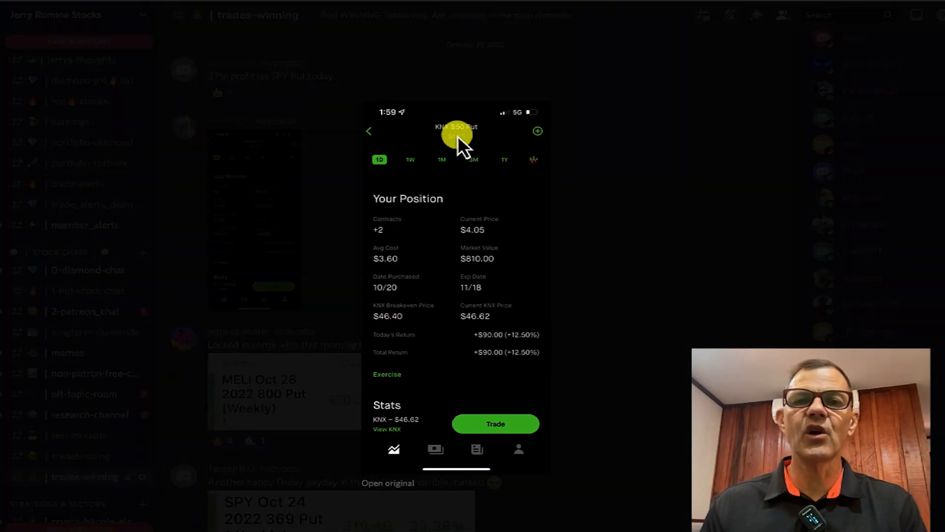
pyautogui.click(620, 226)
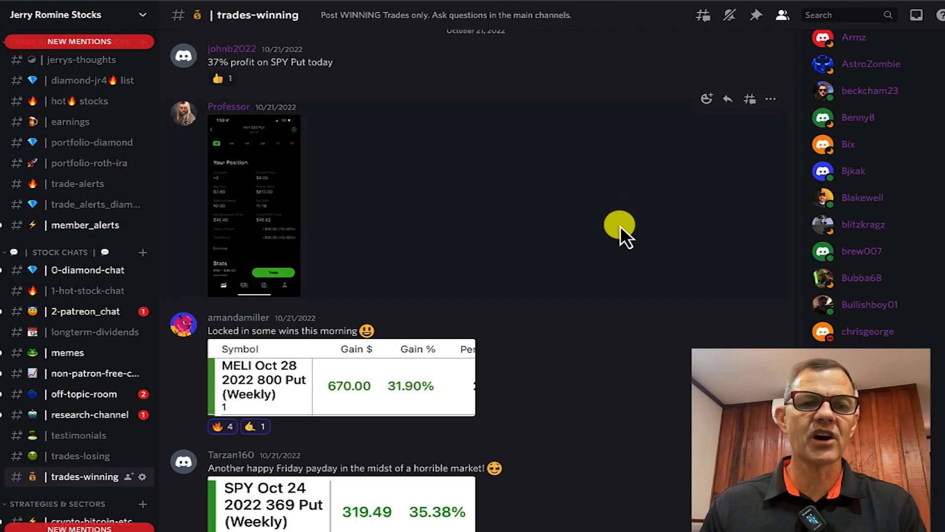
pyautogui.scroll(-3)
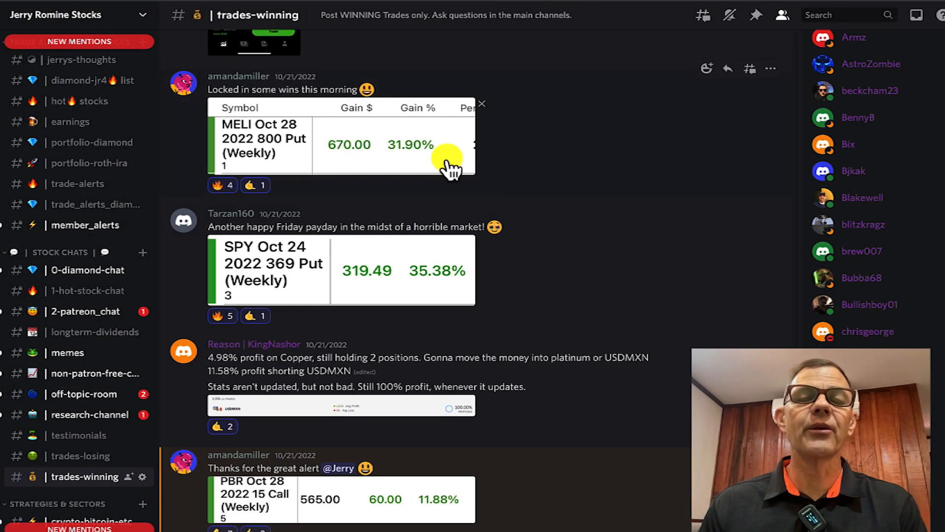
pyautogui.moveTo(248, 130)
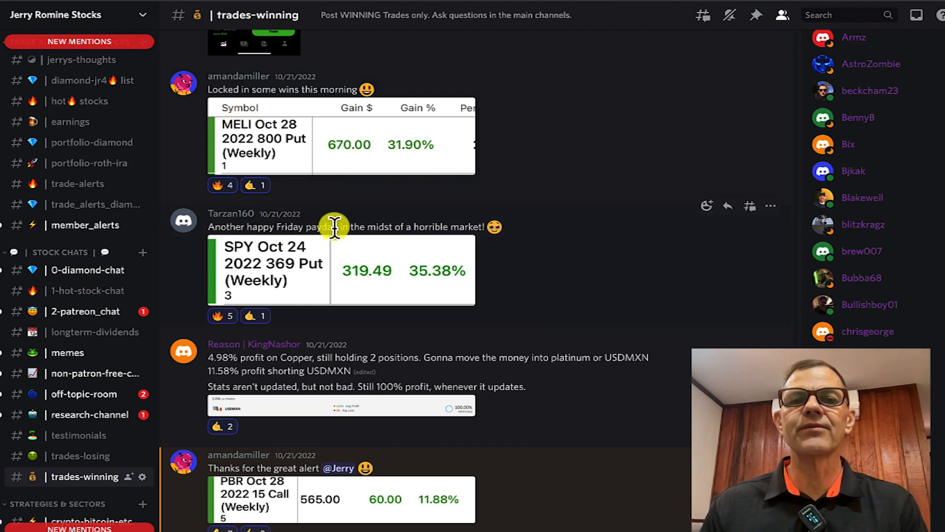
pyautogui.moveTo(516, 248)
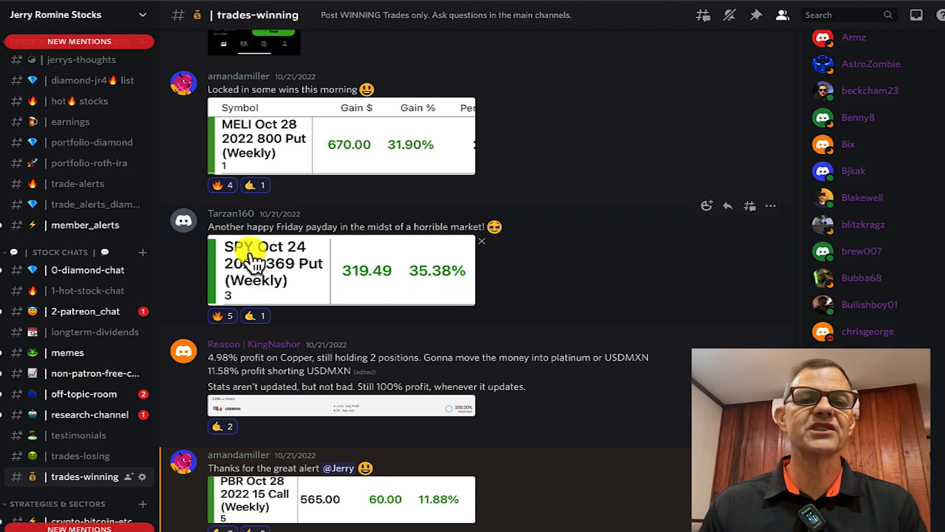
pyautogui.scroll(-3)
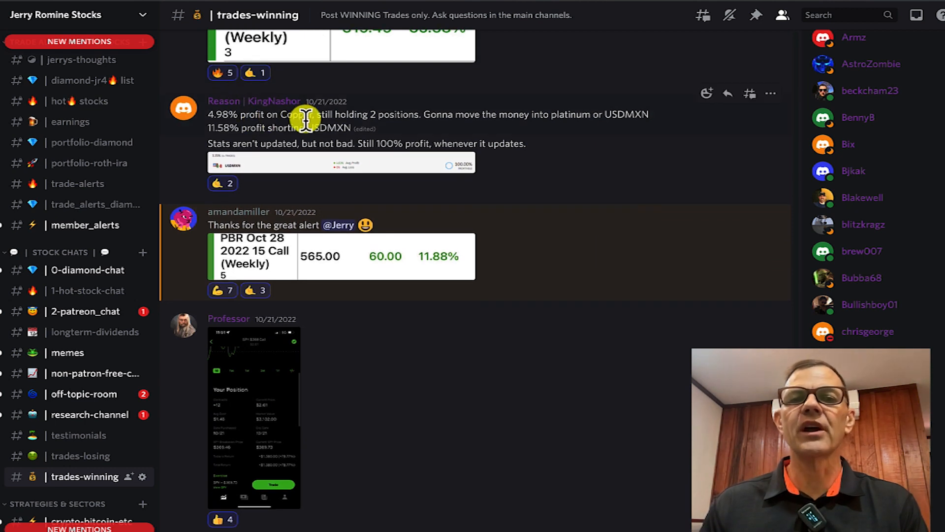
pyautogui.moveTo(362, 114)
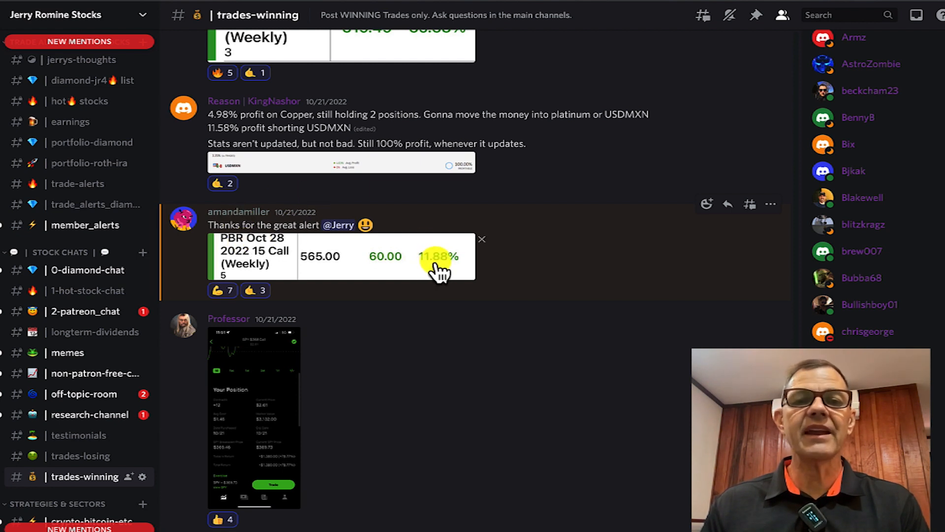
pyautogui.moveTo(340, 225)
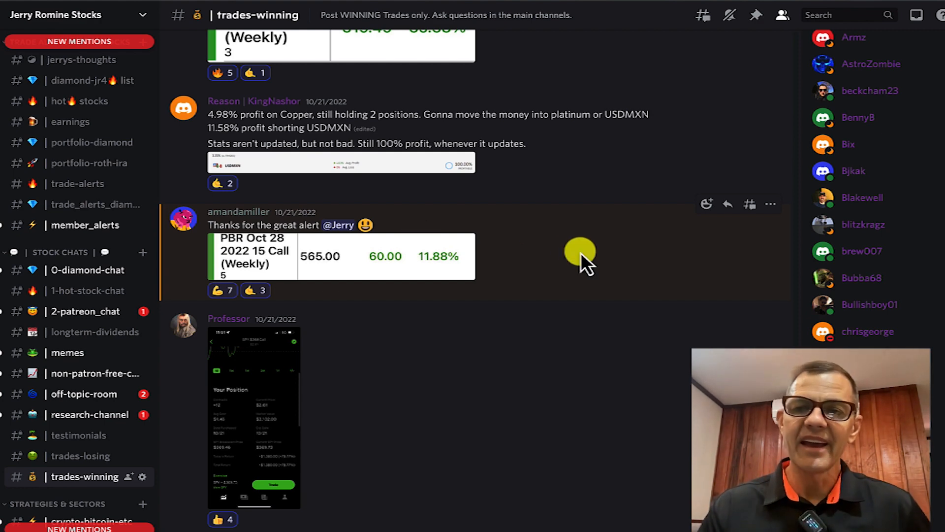
pyautogui.scroll(-3)
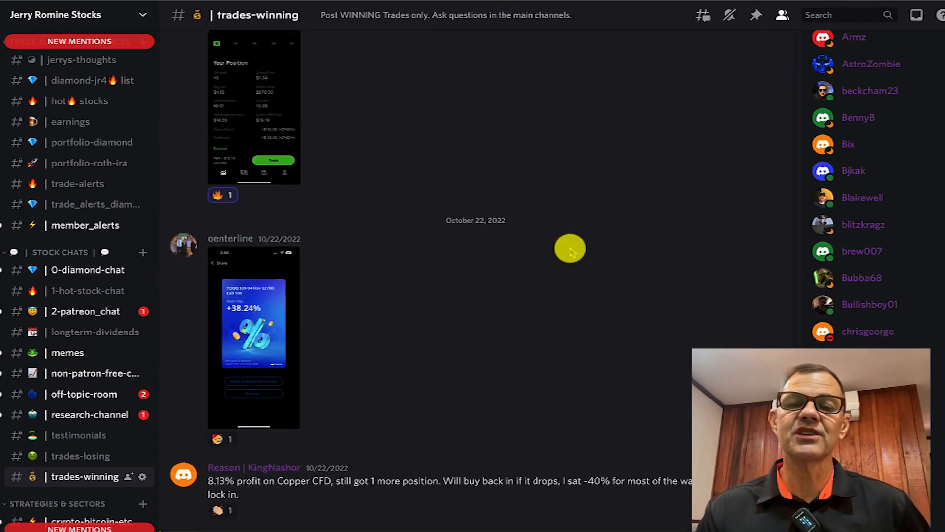
pyautogui.scroll(-3)
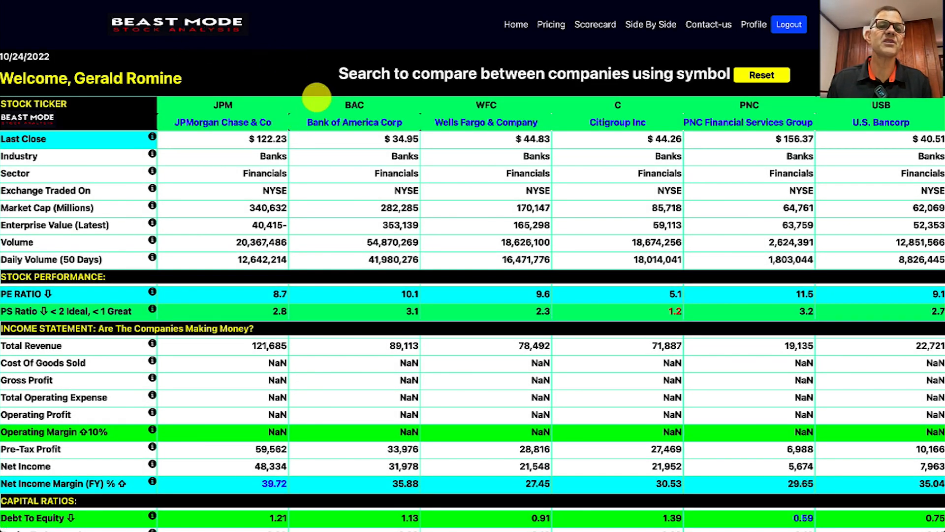
pyautogui.moveTo(171, 123)
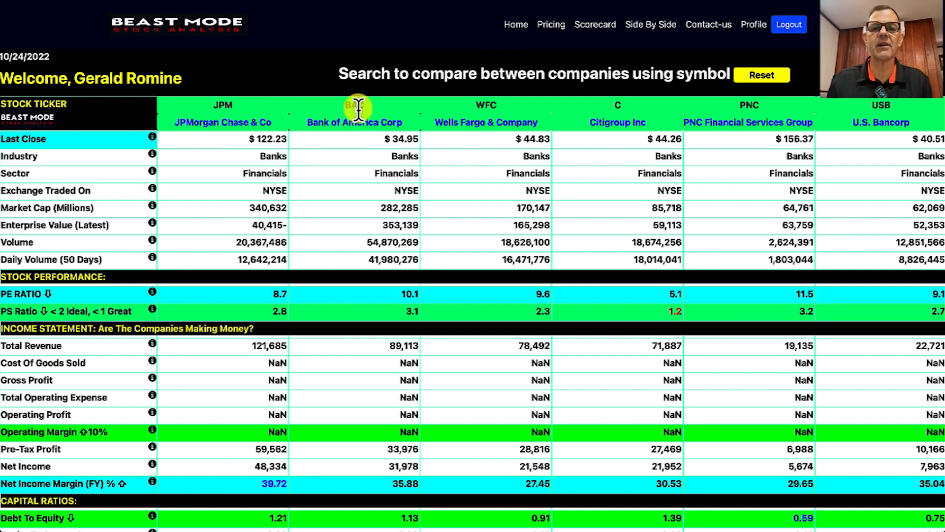
pyautogui.moveTo(487, 122)
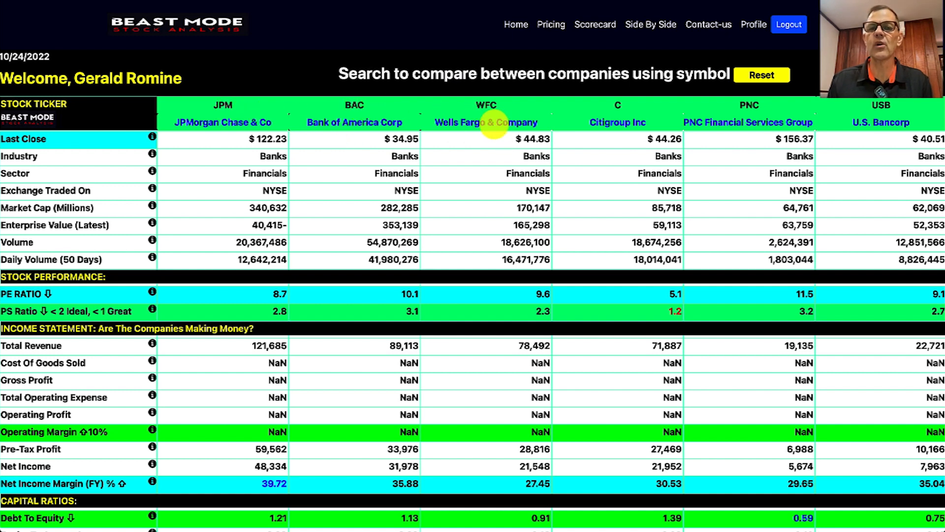
pyautogui.moveTo(617, 115)
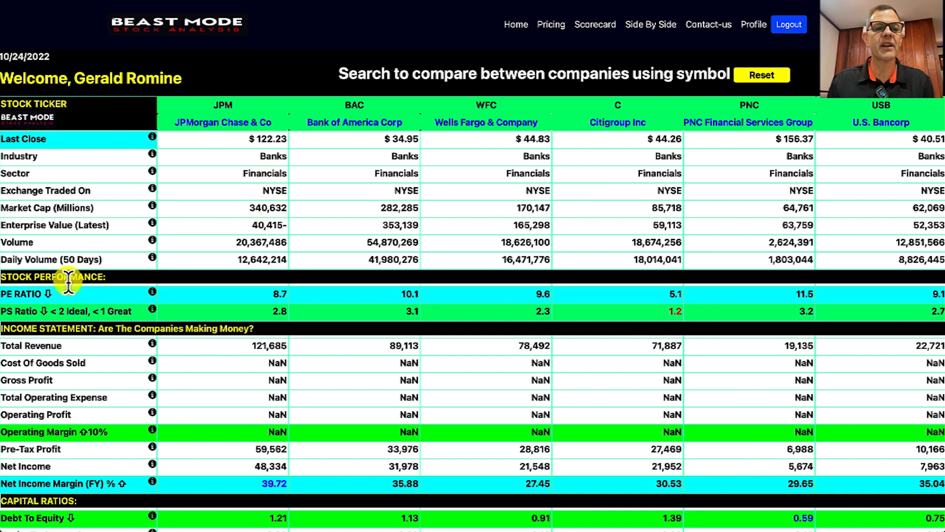
pyautogui.moveTo(304, 325)
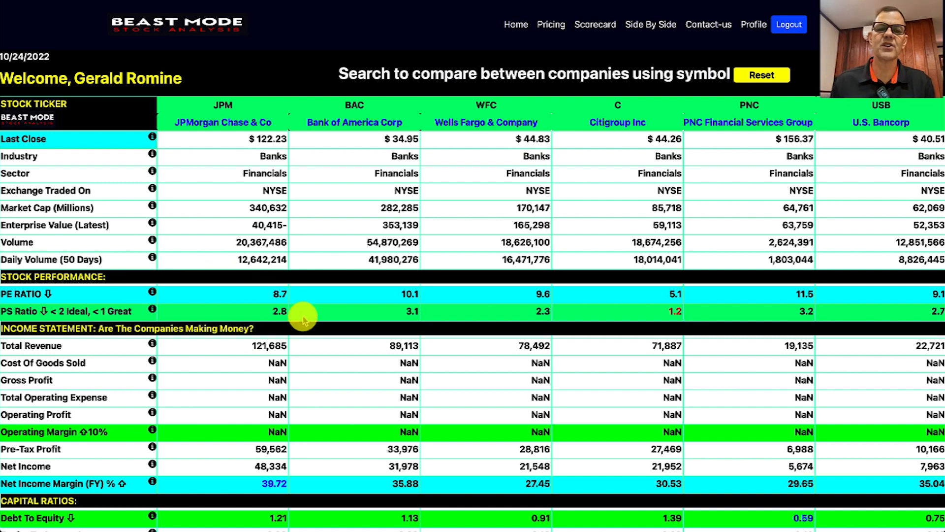
pyautogui.moveTo(377, 299)
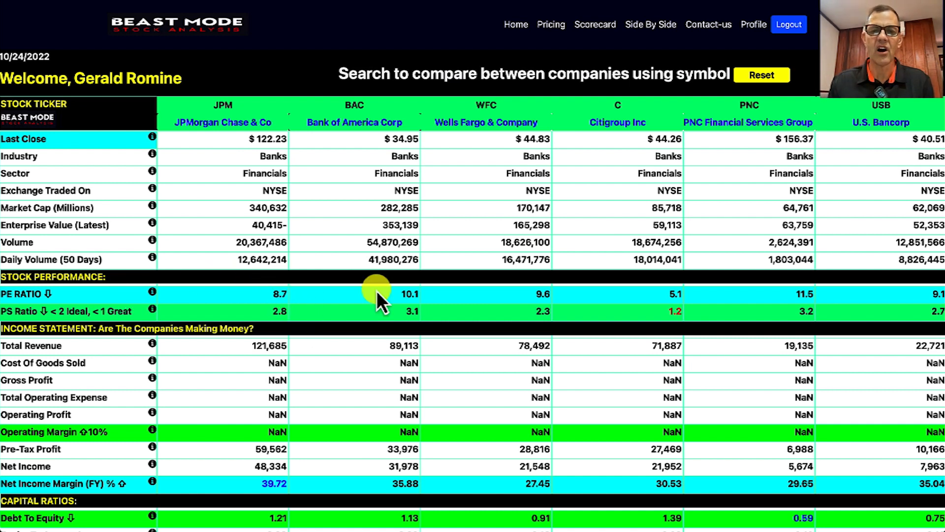
pyautogui.moveTo(675, 329)
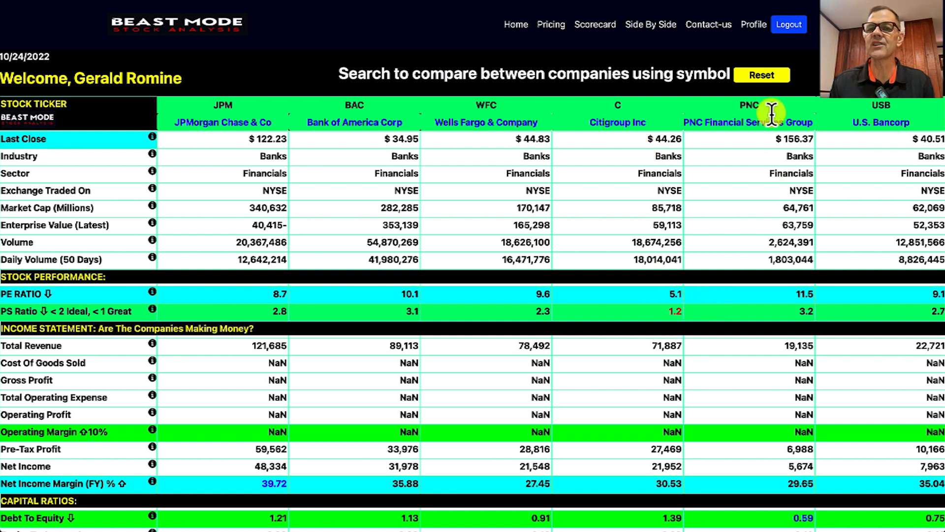
pyautogui.moveTo(796, 296)
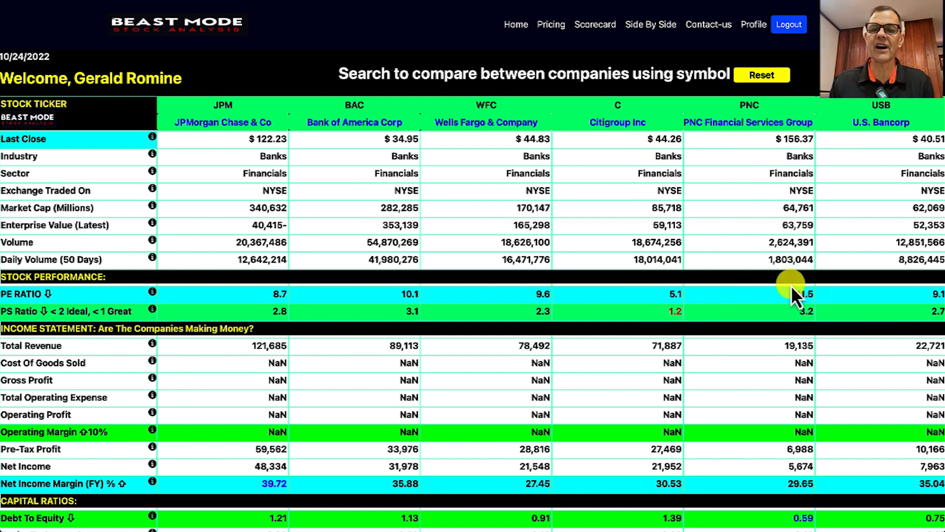
pyautogui.moveTo(615, 199)
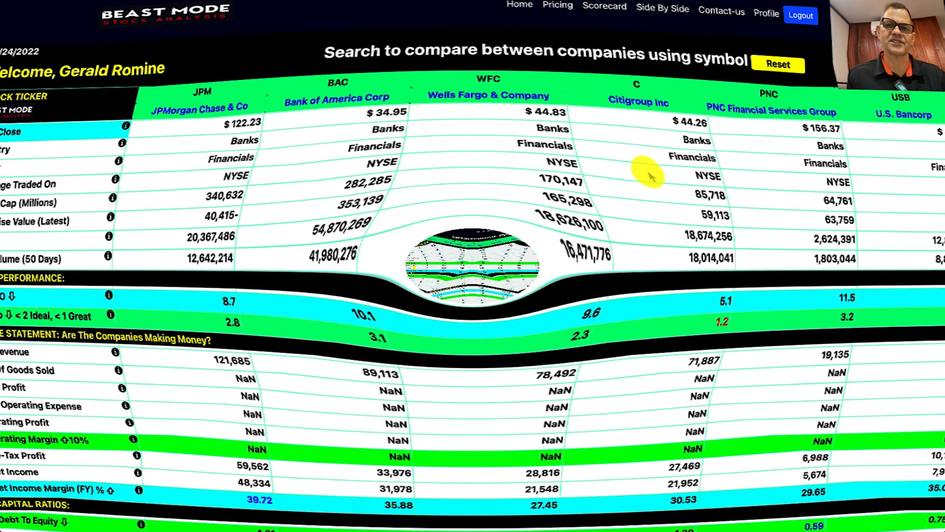
# Scroll the bank comparison down to the Per Share Data and ten-period CAGR rows.
pyautogui.scroll(-3)
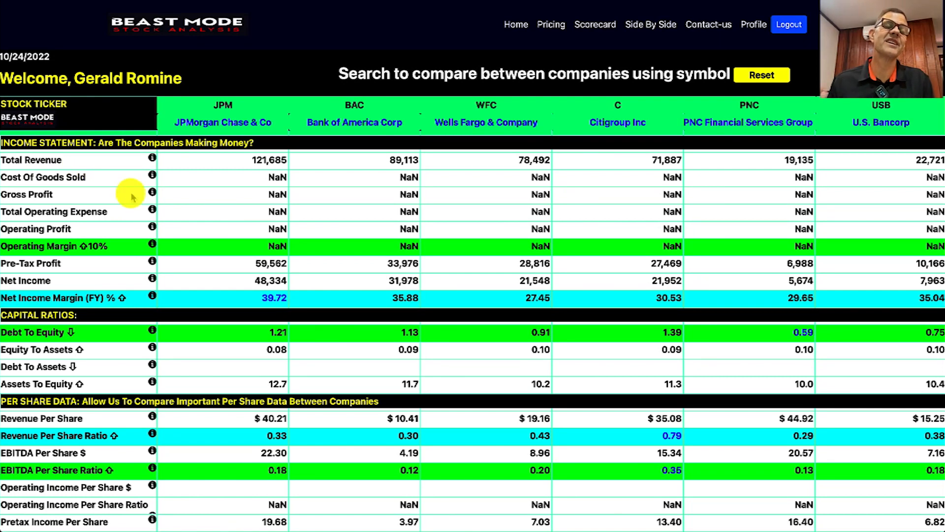
pyautogui.moveTo(133, 184)
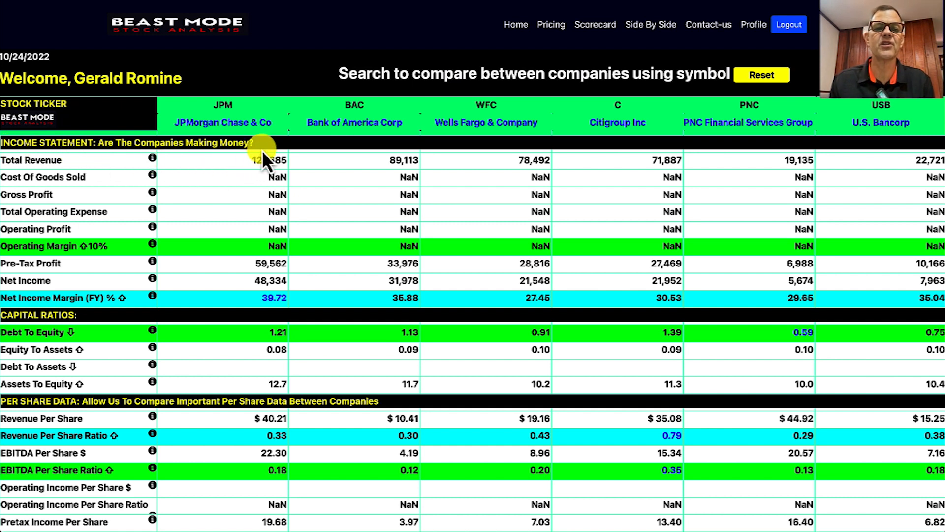
pyautogui.moveTo(51, 176)
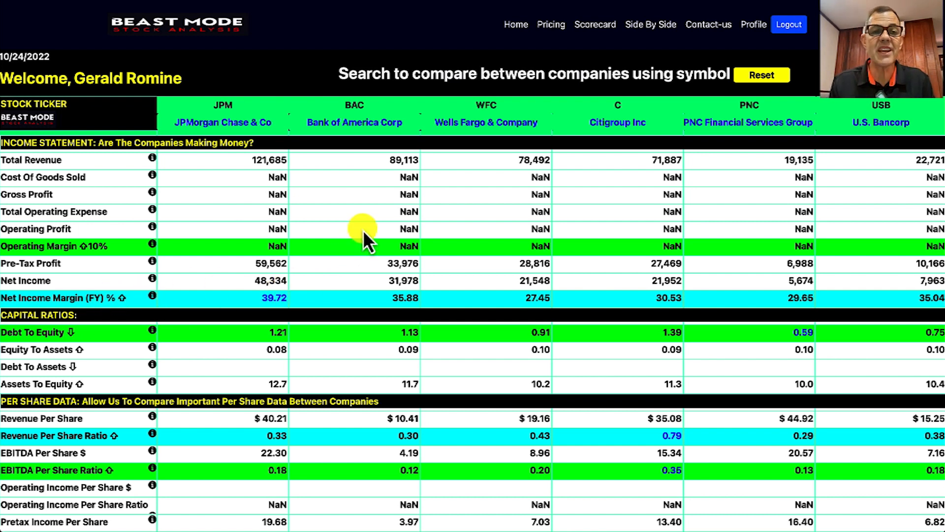
pyautogui.moveTo(263, 298)
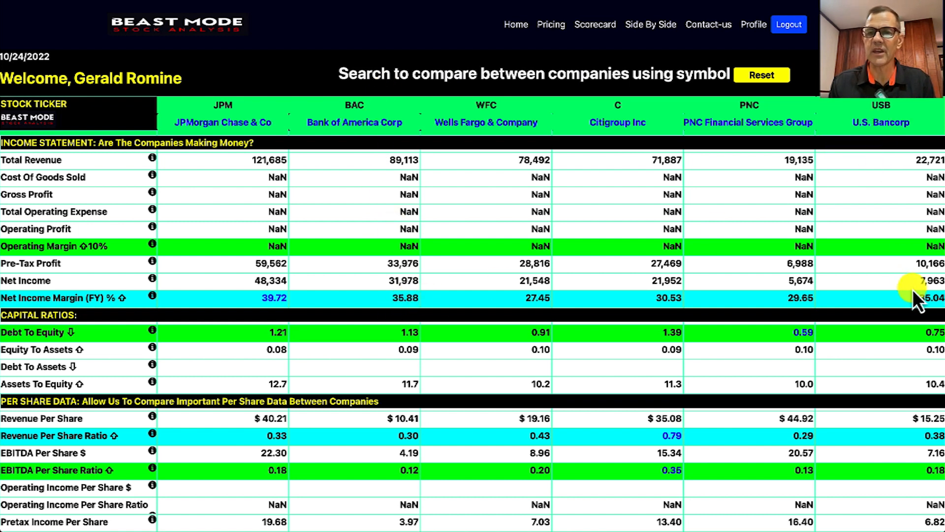
pyautogui.moveTo(654, 283)
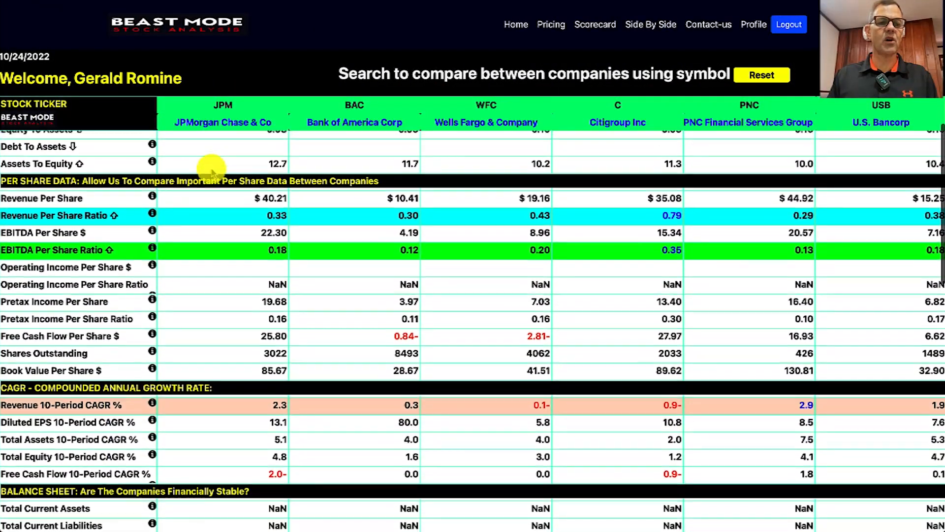
# Scroll the six-bank table until Balance Sheet total assets and liabilities are on top.
pyautogui.scroll(-3)
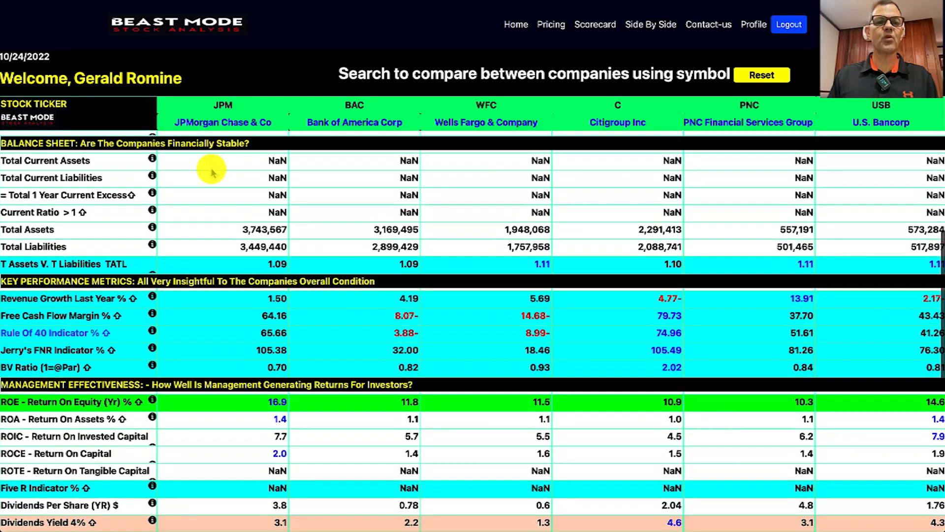
pyautogui.scroll(-3)
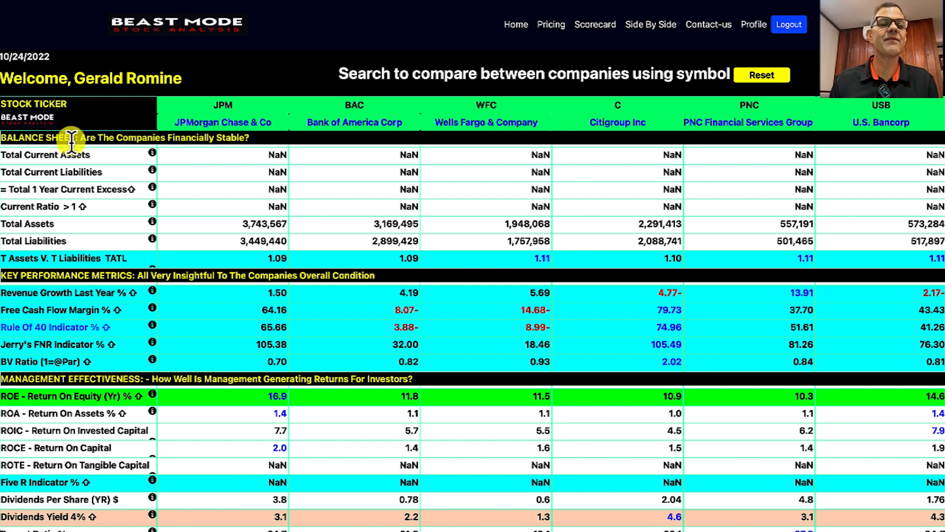
pyautogui.moveTo(126, 172)
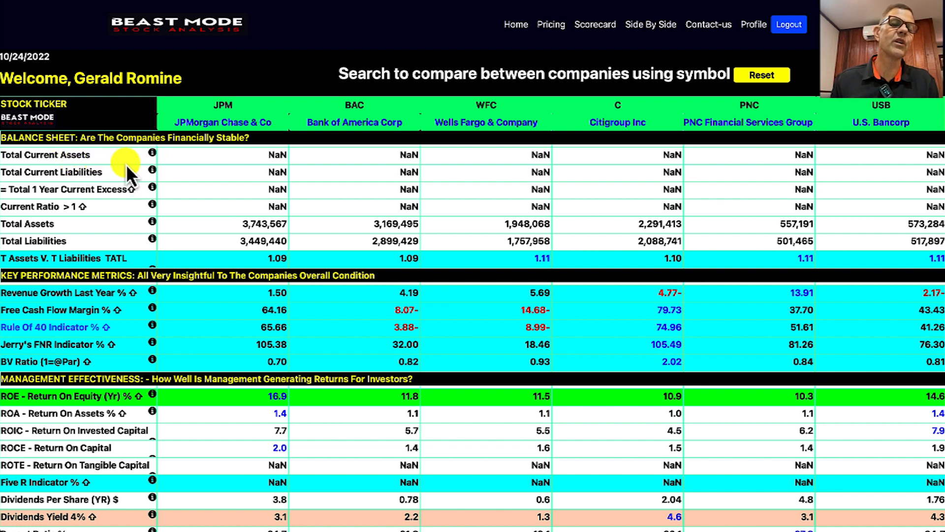
pyautogui.moveTo(165, 190)
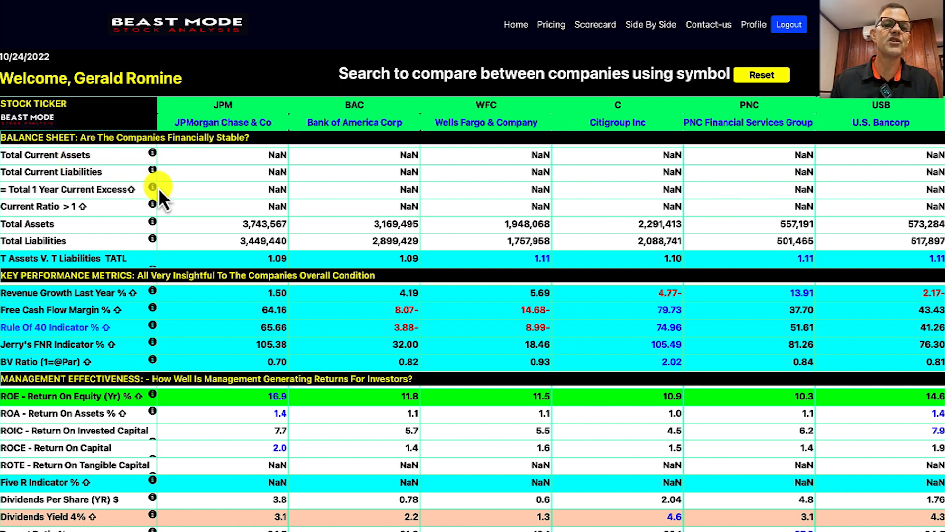
pyautogui.moveTo(183, 184)
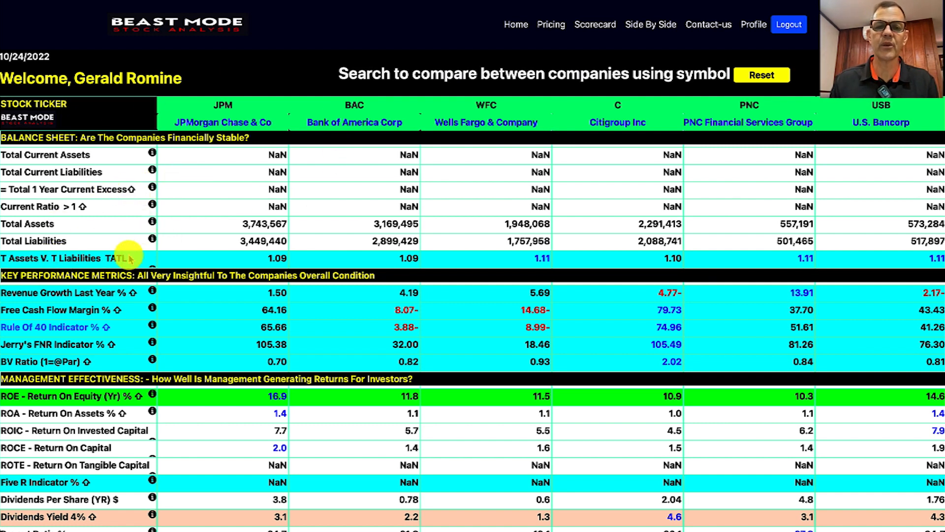
pyautogui.moveTo(159, 258)
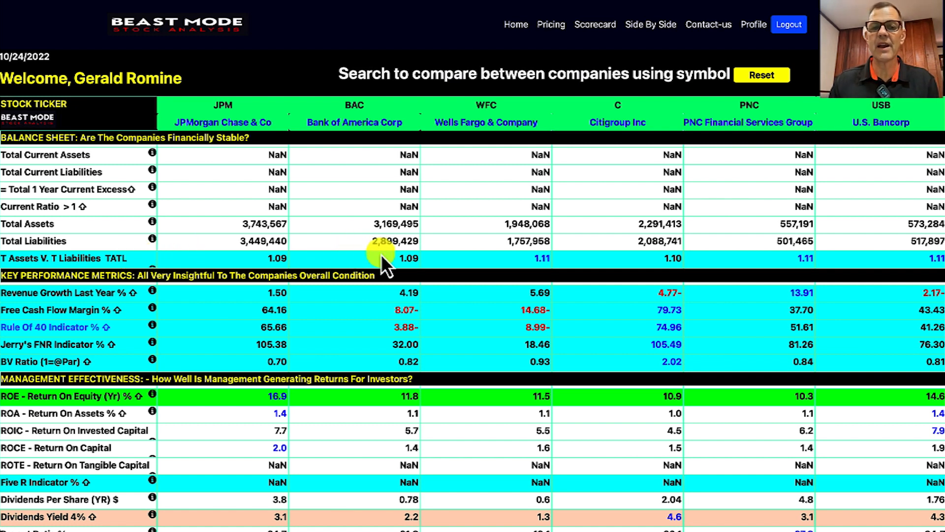
pyautogui.moveTo(607, 263)
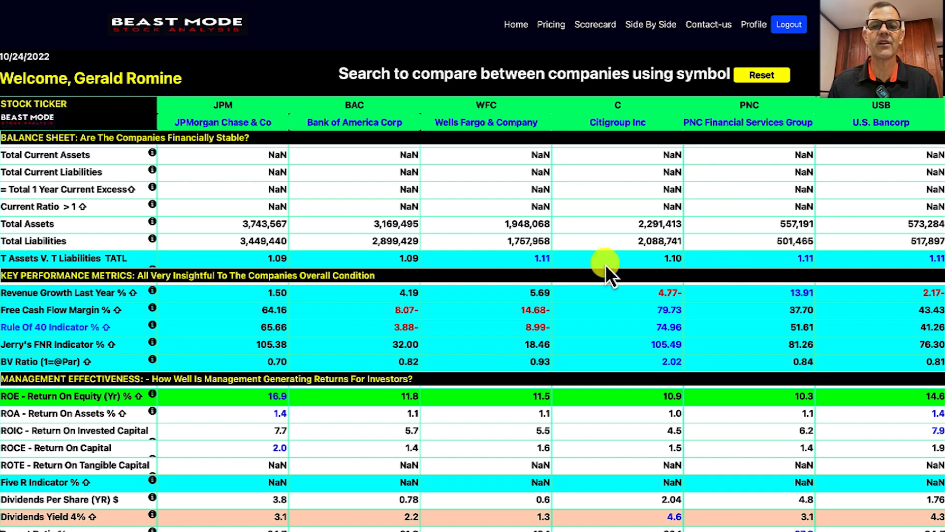
pyautogui.moveTo(440, 265)
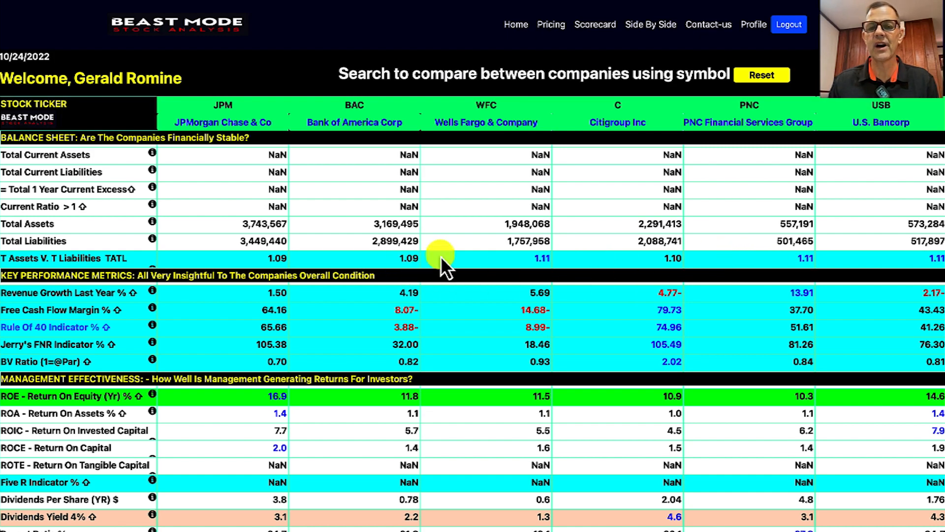
# Scroll further to the Key Performance Metrics, Management Effectiveness and Growth Metrics rows.
pyautogui.scroll(-3)
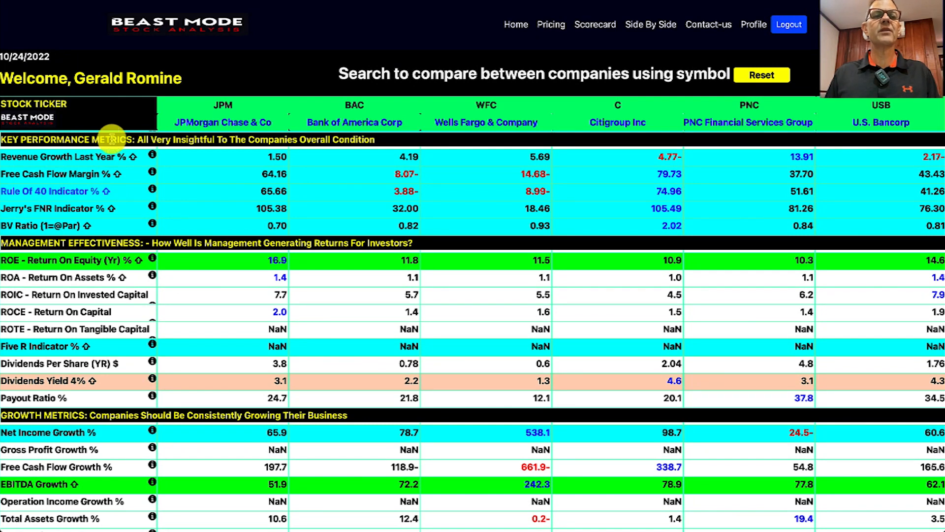
pyautogui.moveTo(362, 153)
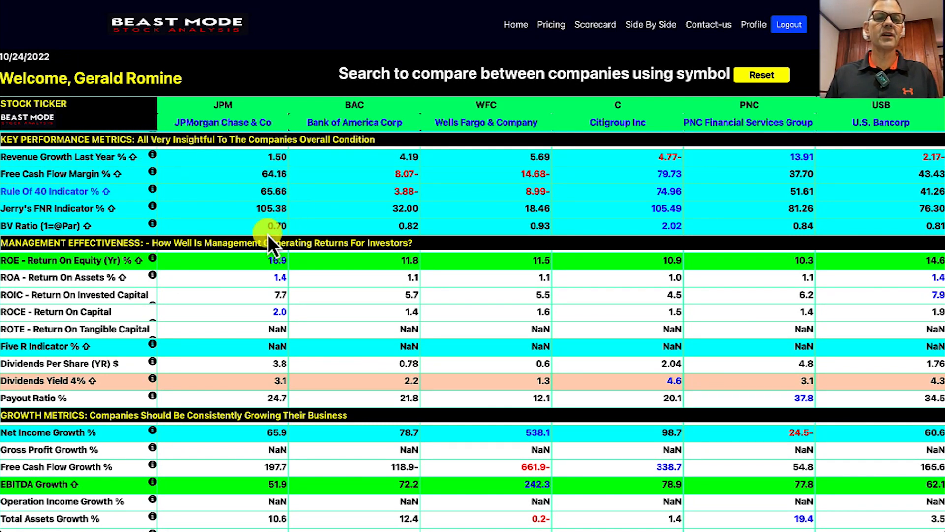
pyautogui.moveTo(551, 208)
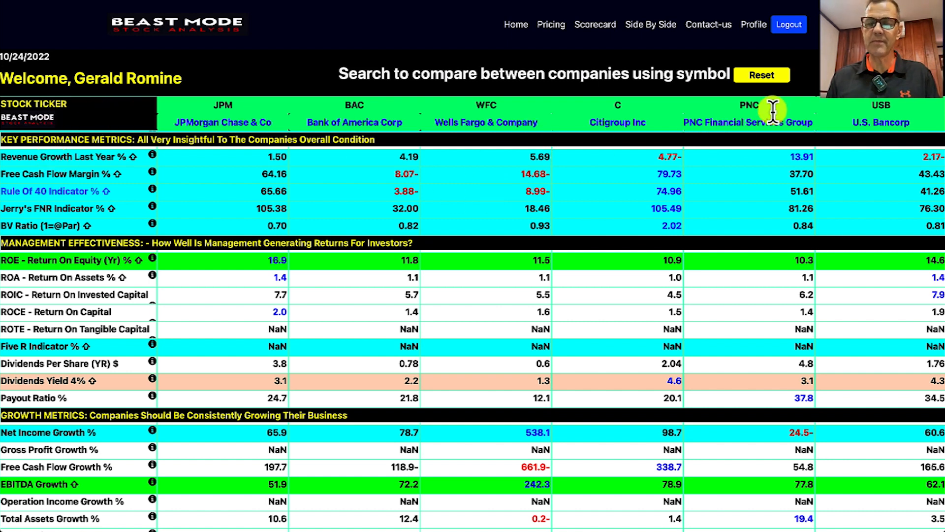
pyautogui.moveTo(808, 166)
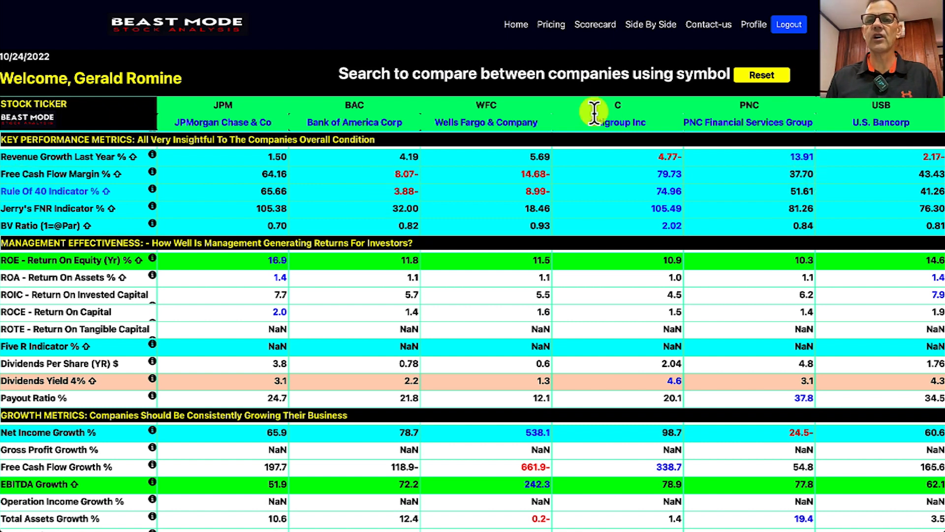
pyautogui.moveTo(669, 178)
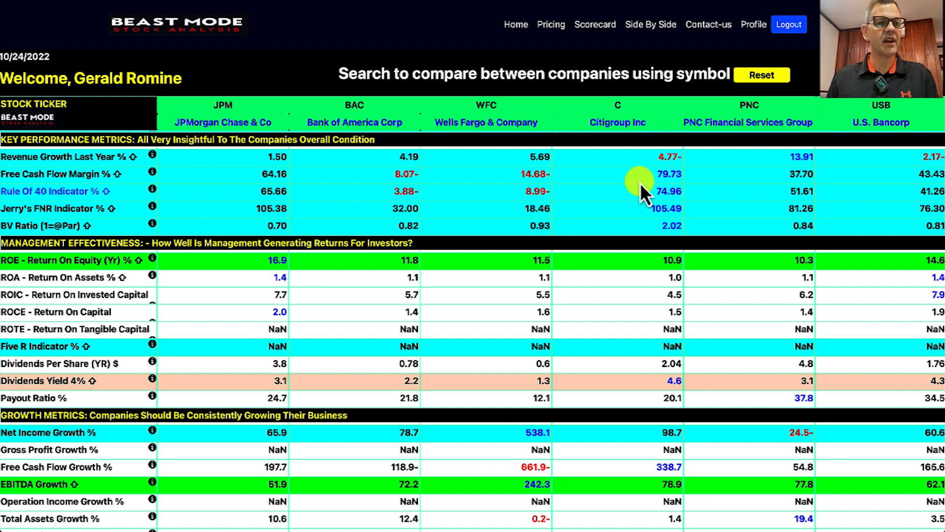
pyautogui.moveTo(572, 208)
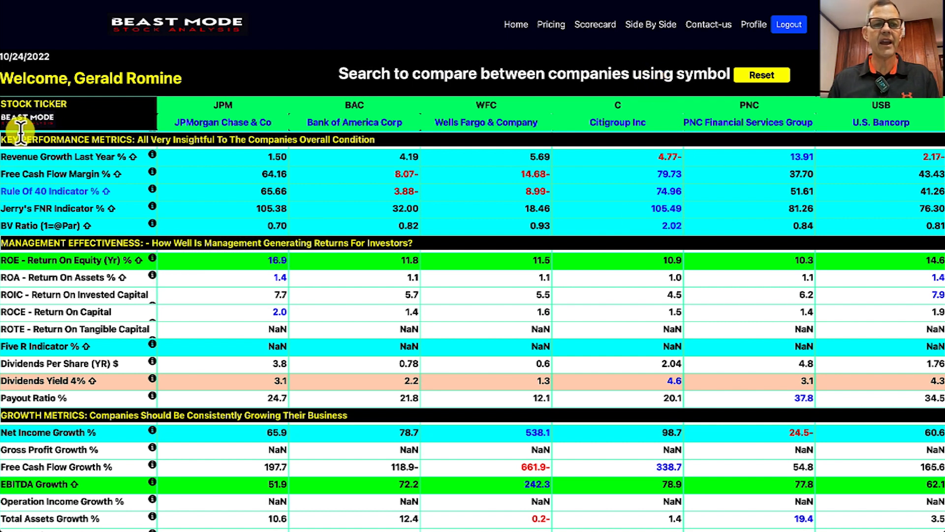
pyautogui.moveTo(599, 245)
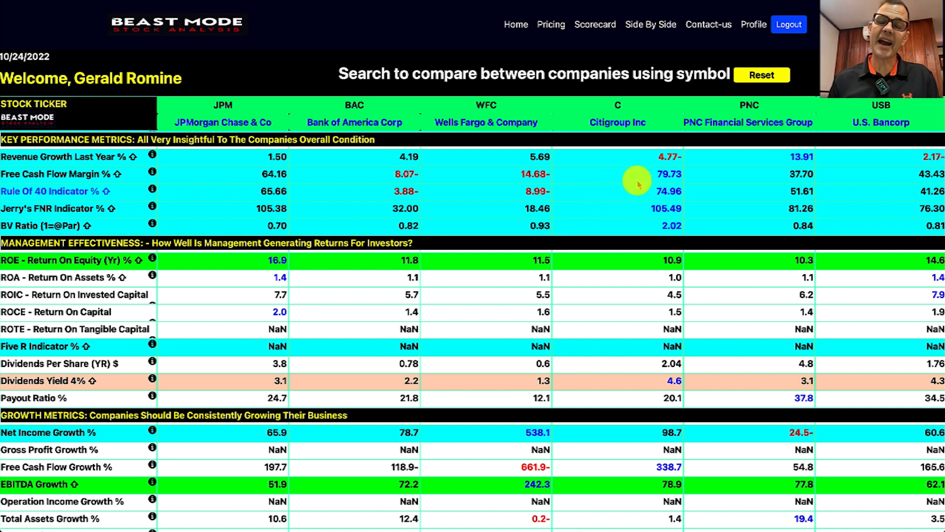
pyautogui.moveTo(618, 113)
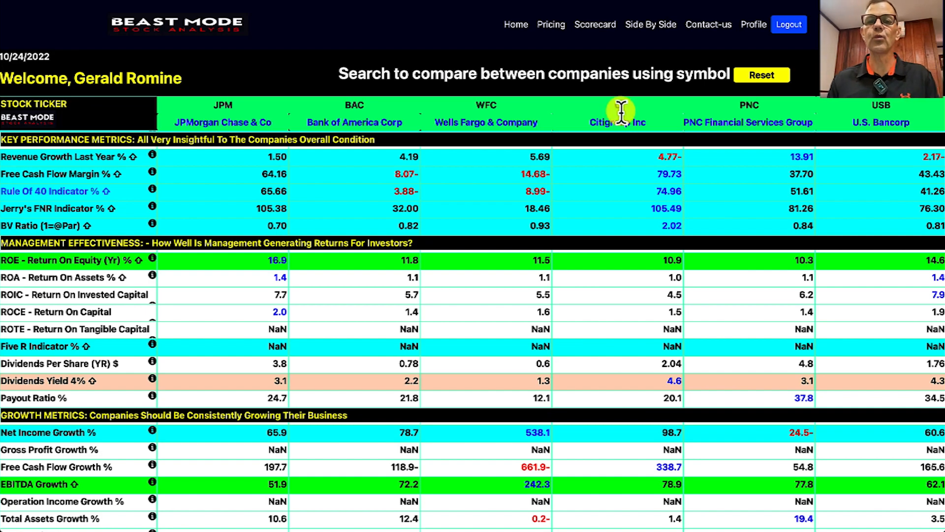
pyautogui.scroll(-3)
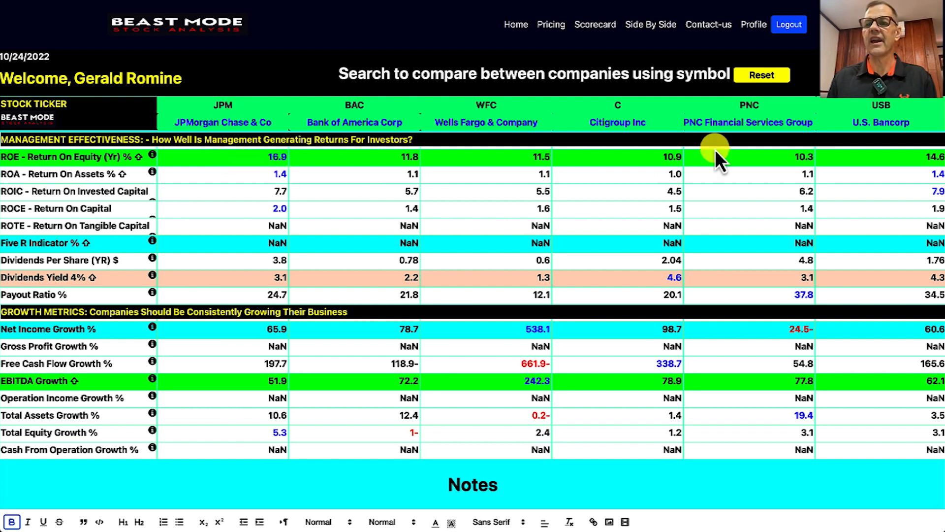
pyautogui.moveTo(938, 175)
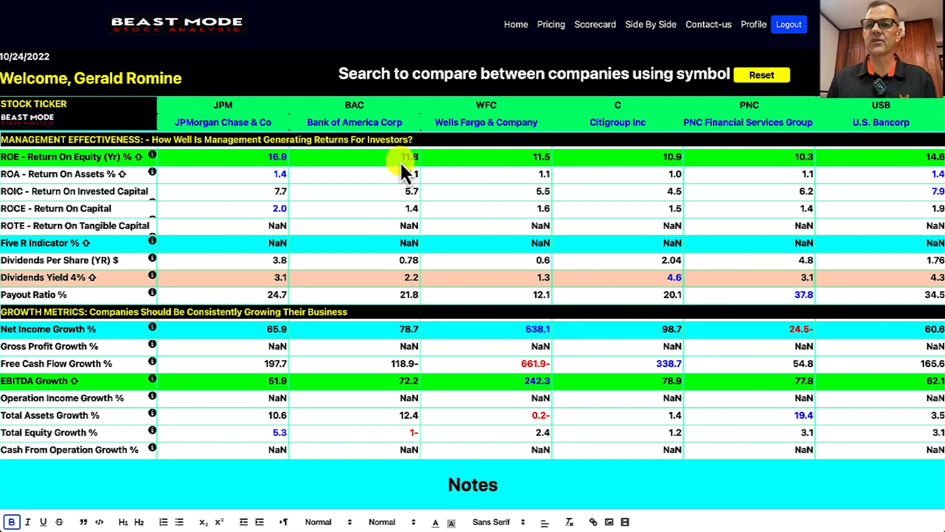
pyautogui.moveTo(706, 166)
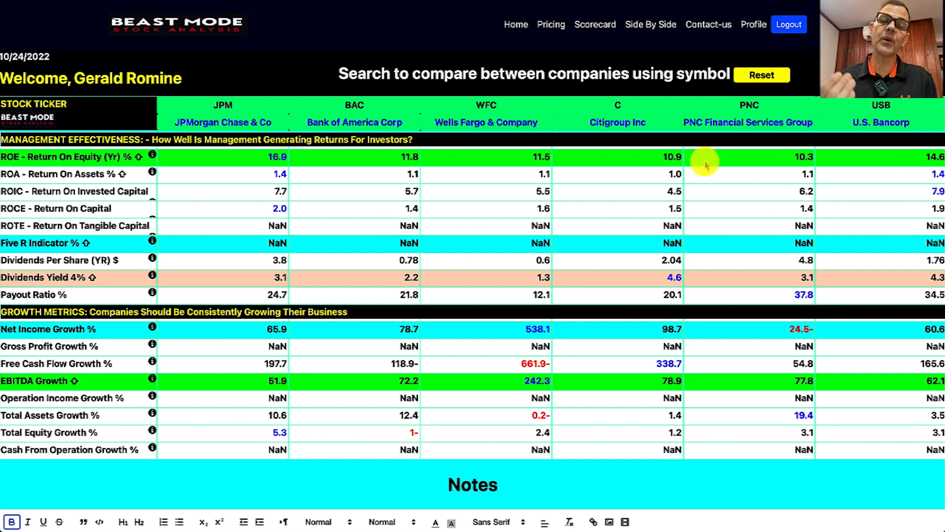
pyautogui.moveTo(27, 260)
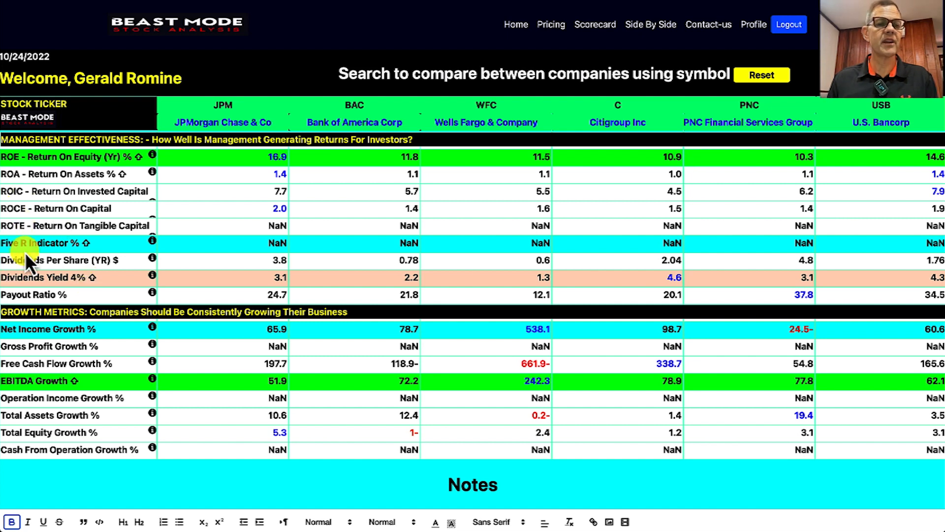
pyautogui.moveTo(105, 276)
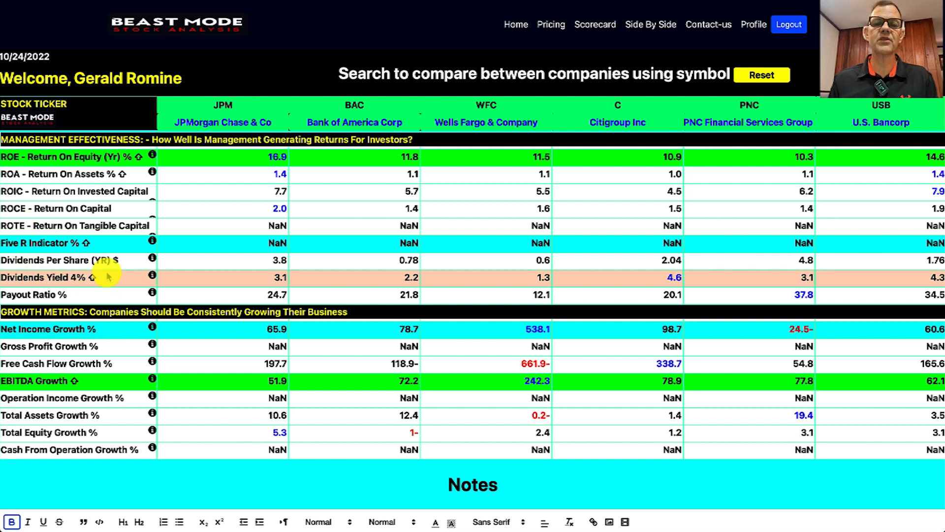
pyautogui.moveTo(330, 295)
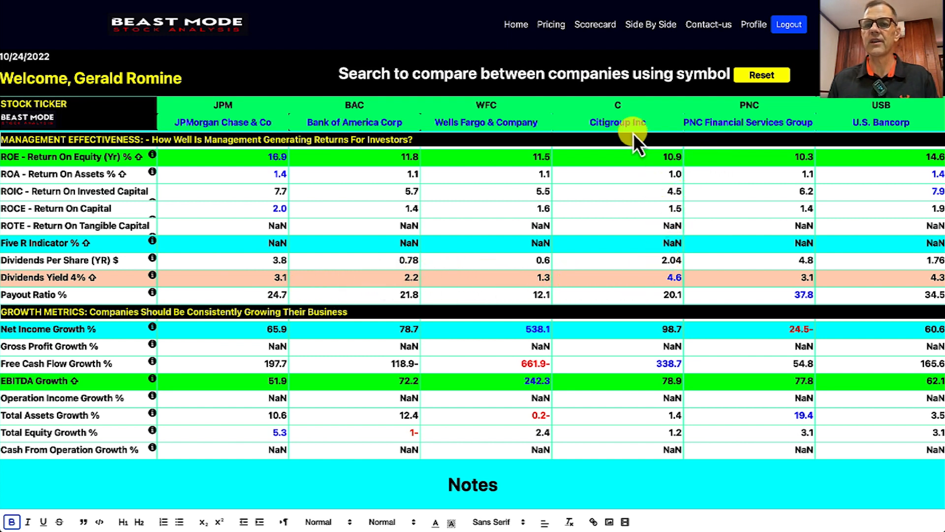
pyautogui.moveTo(805, 211)
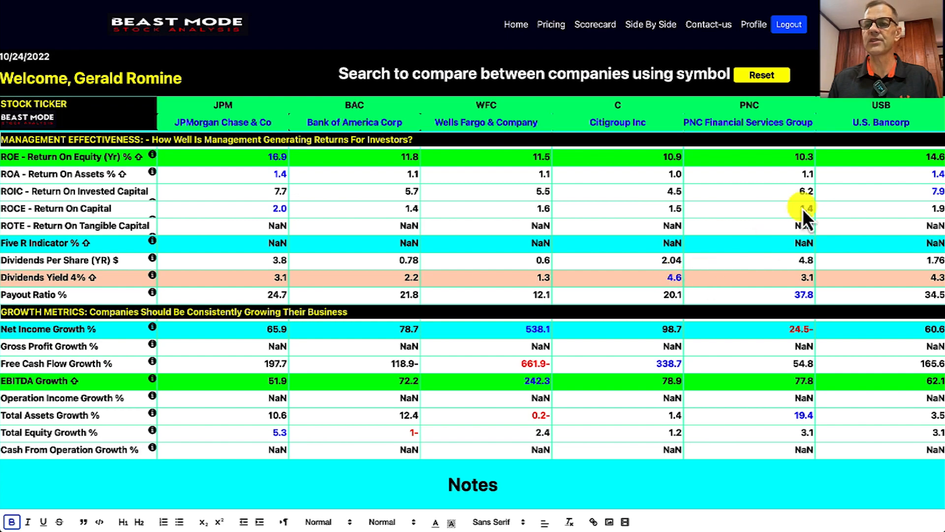
pyautogui.moveTo(872, 279)
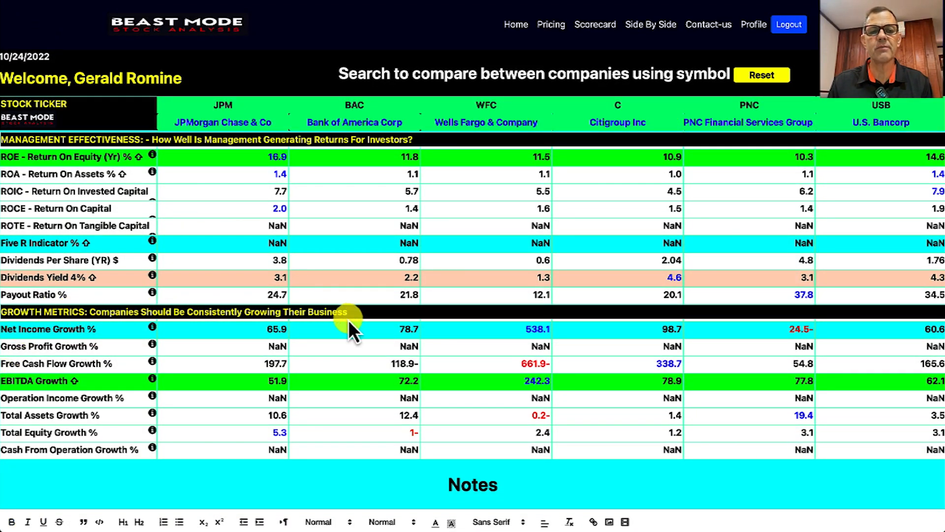
pyautogui.moveTo(70, 350)
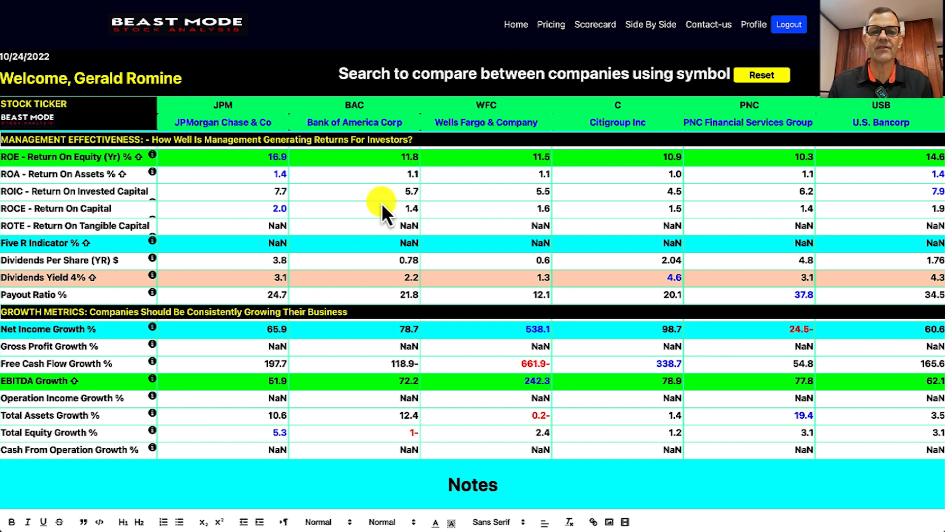
pyautogui.moveTo(404, 329)
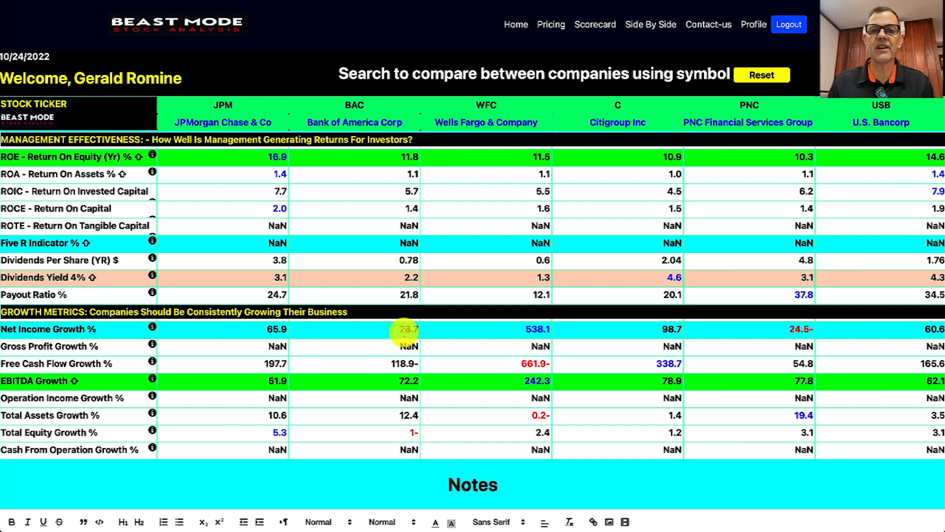
pyautogui.moveTo(663, 126)
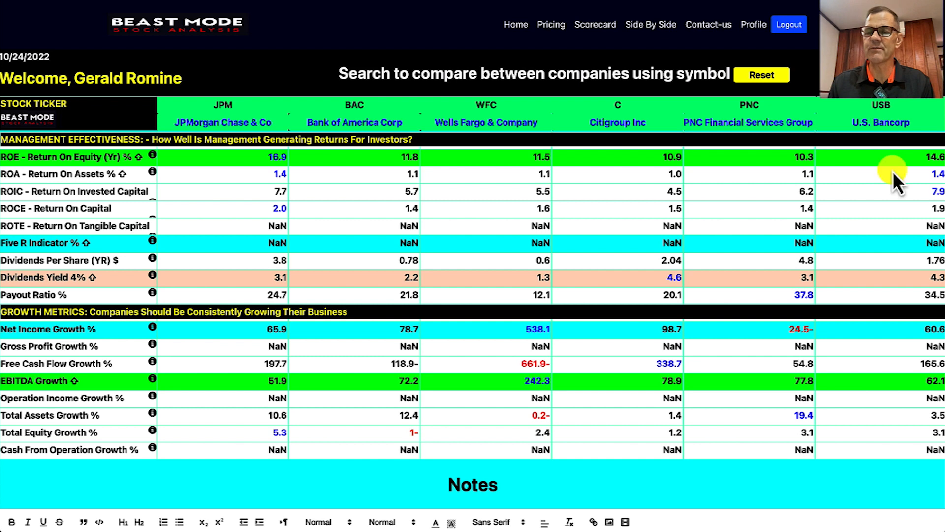
pyautogui.moveTo(774, 326)
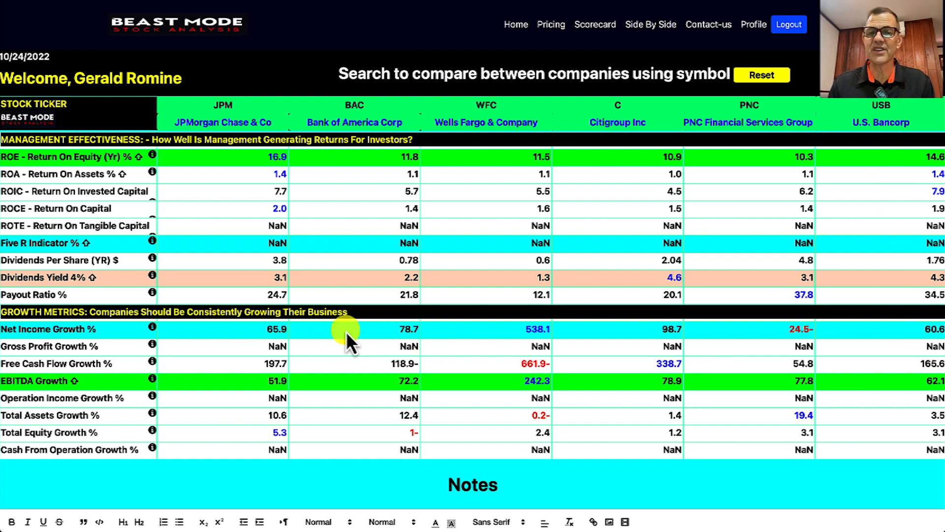
pyautogui.moveTo(486, 199)
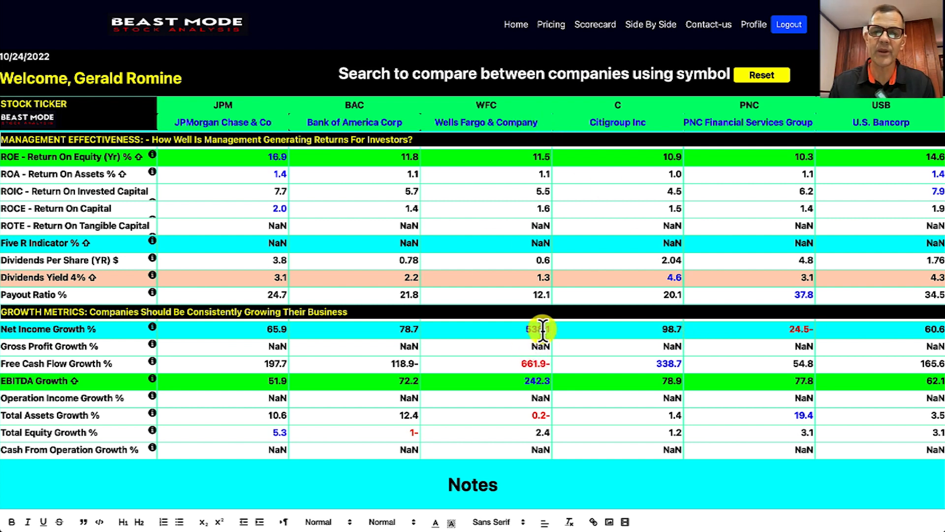
pyautogui.moveTo(530, 349)
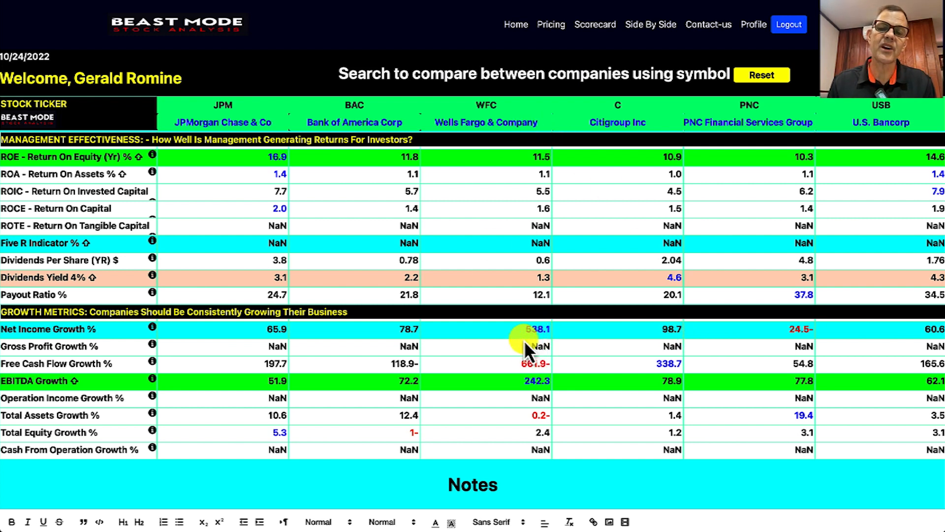
pyautogui.moveTo(519, 344)
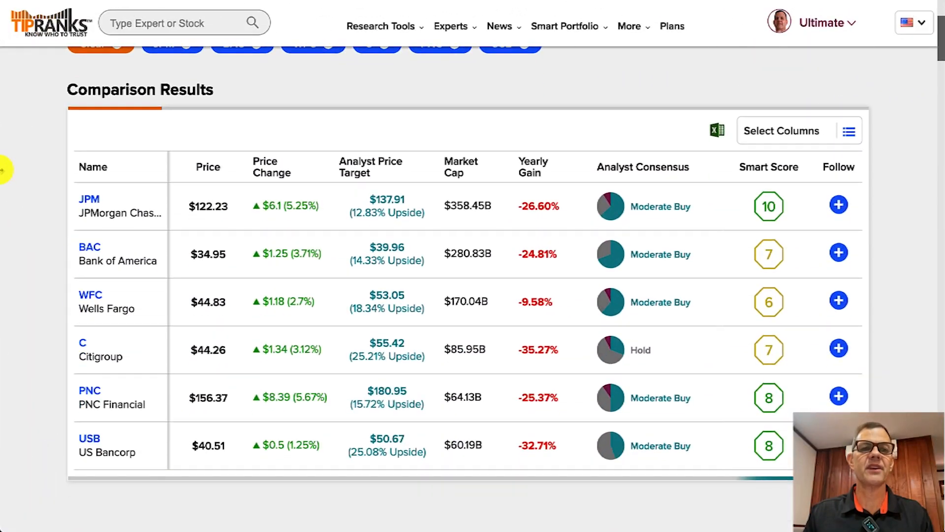
pyautogui.scroll(-3)
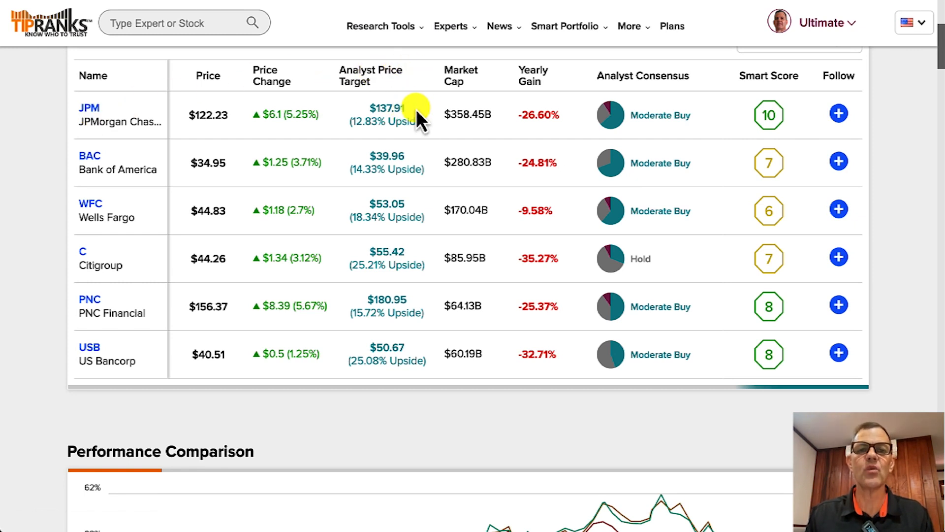
pyautogui.moveTo(371, 133)
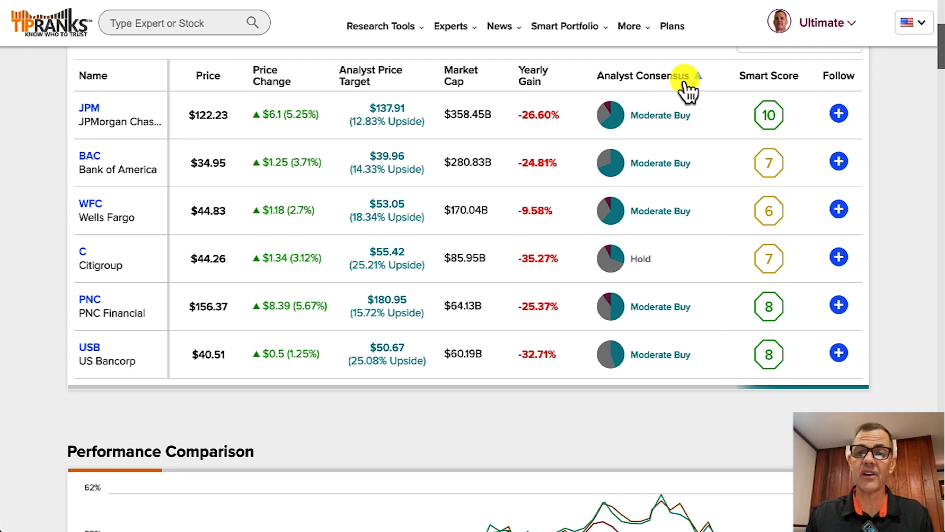
pyautogui.moveTo(314, 320)
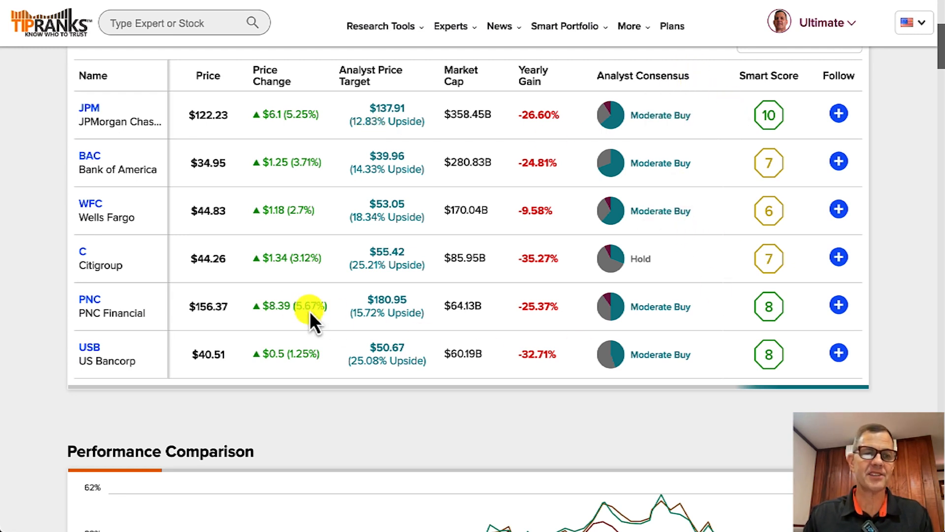
pyautogui.moveTo(114, 190)
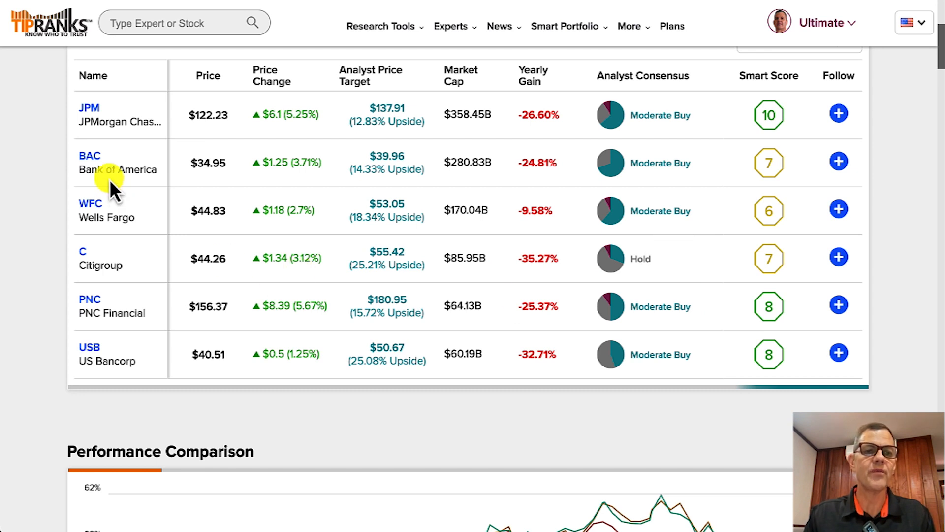
pyautogui.moveTo(380, 187)
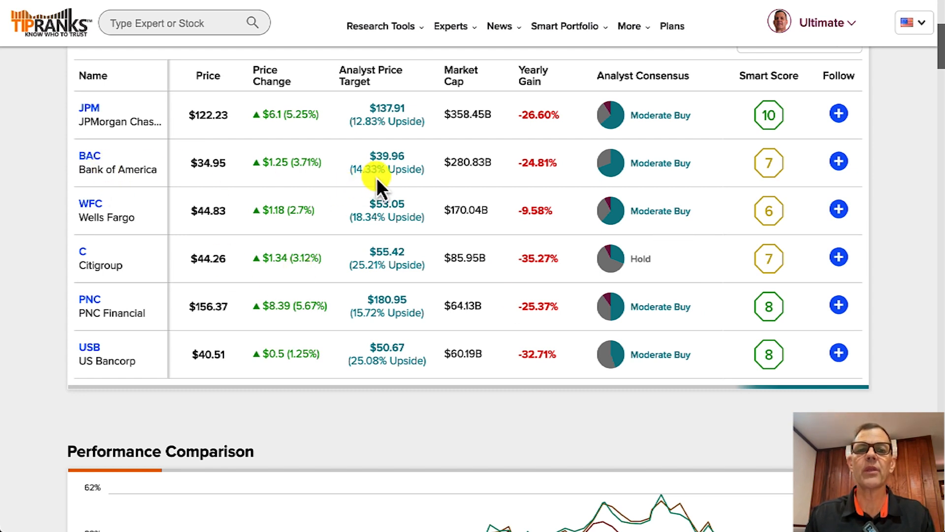
pyautogui.moveTo(102, 247)
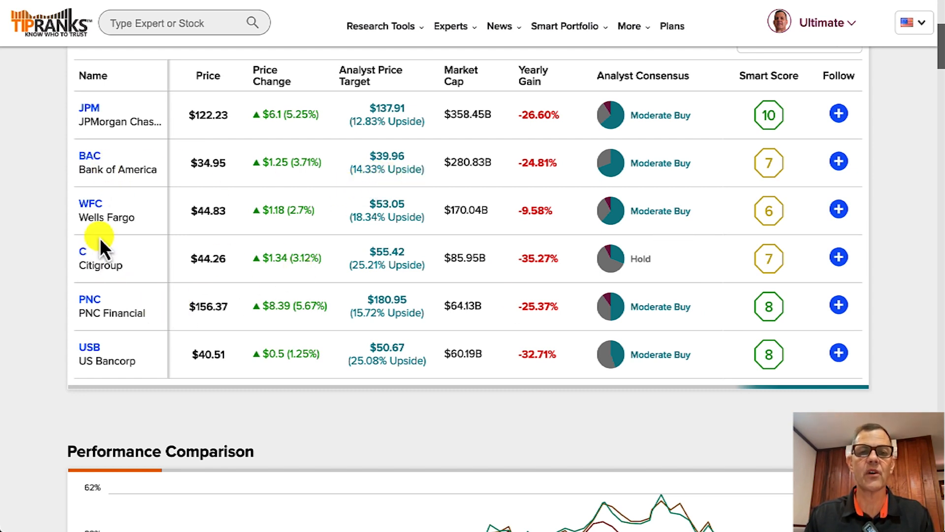
pyautogui.moveTo(150, 314)
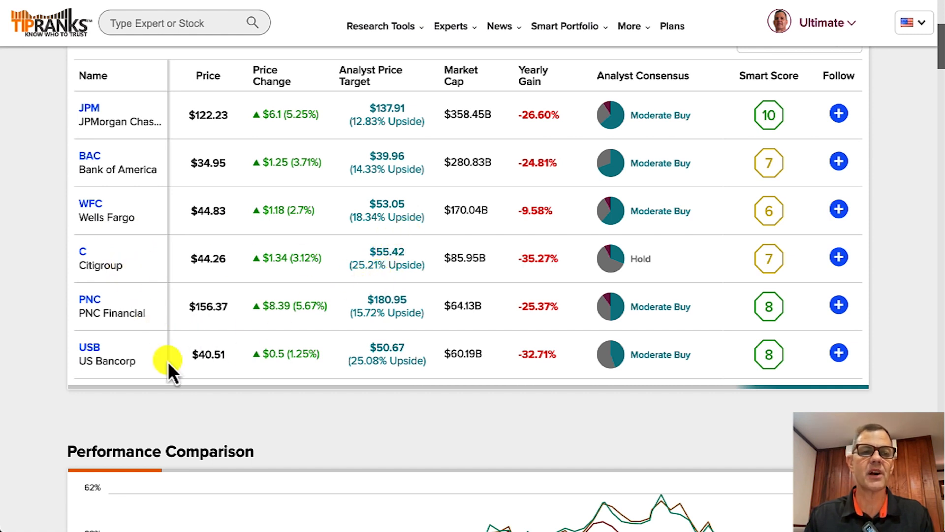
pyautogui.moveTo(365, 336)
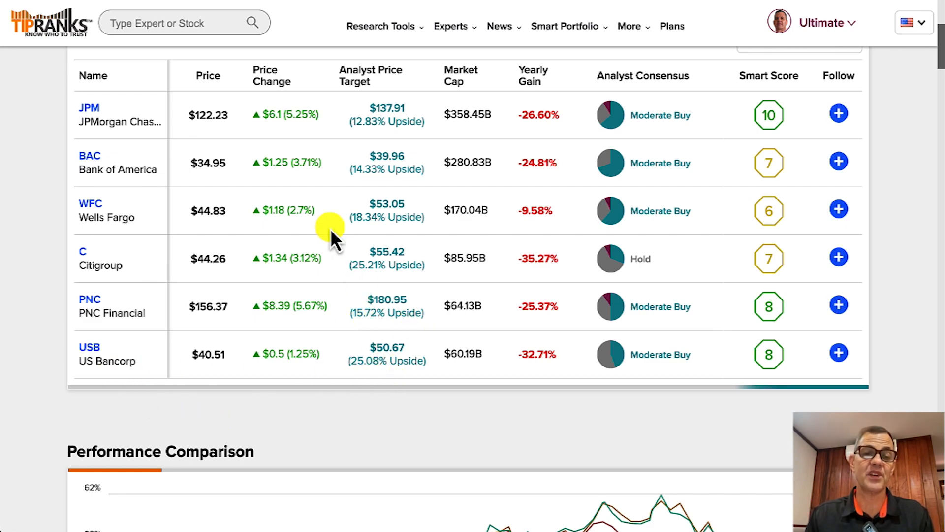
# Scroll to Performance Comparison and toggle JPM back on in the chart legend.
pyautogui.scroll(-3)
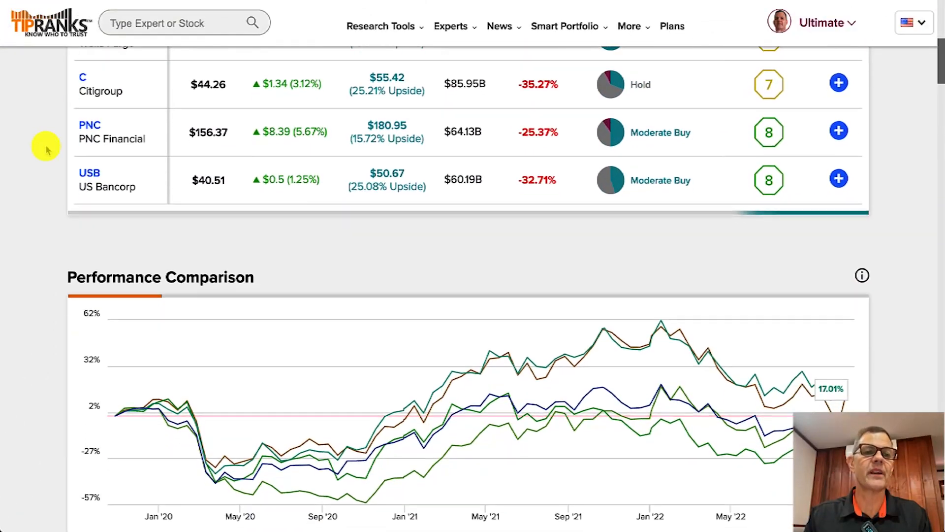
pyautogui.scroll(-3)
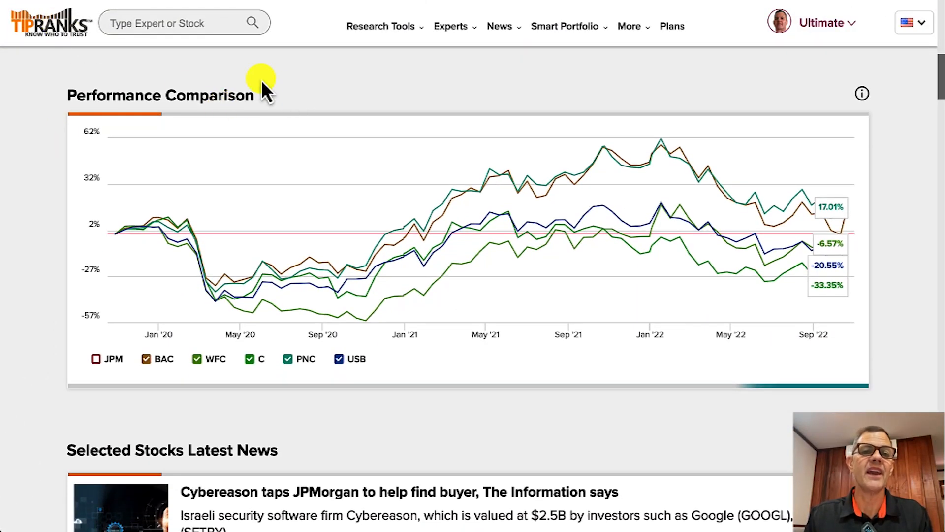
pyautogui.moveTo(215, 70)
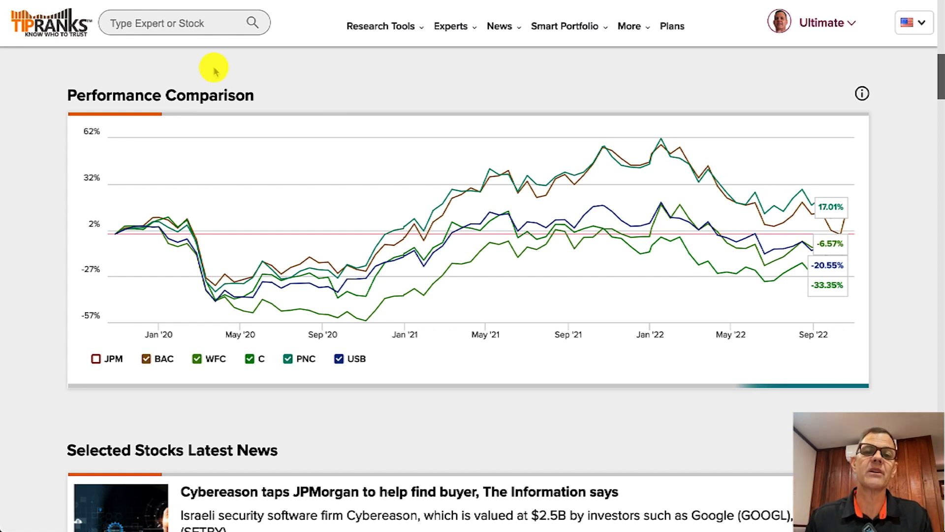
pyautogui.moveTo(112, 129)
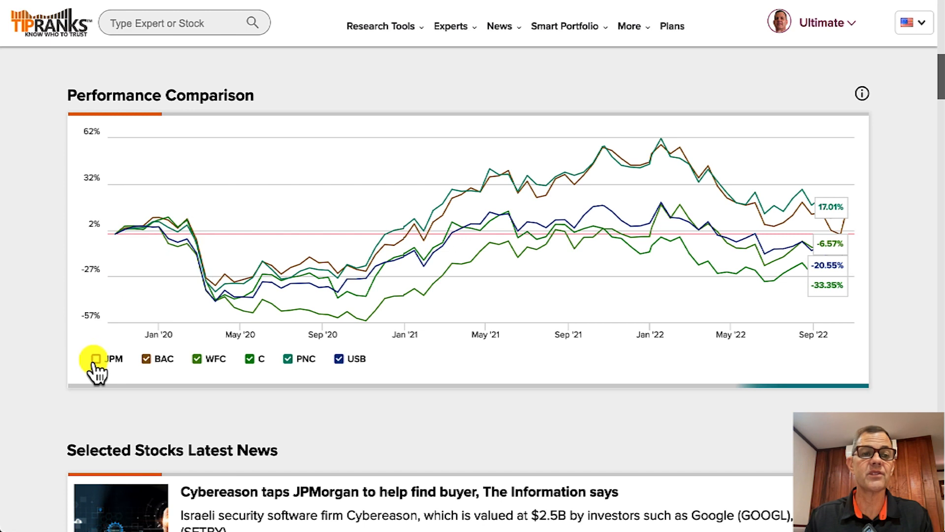
pyautogui.click(94, 358)
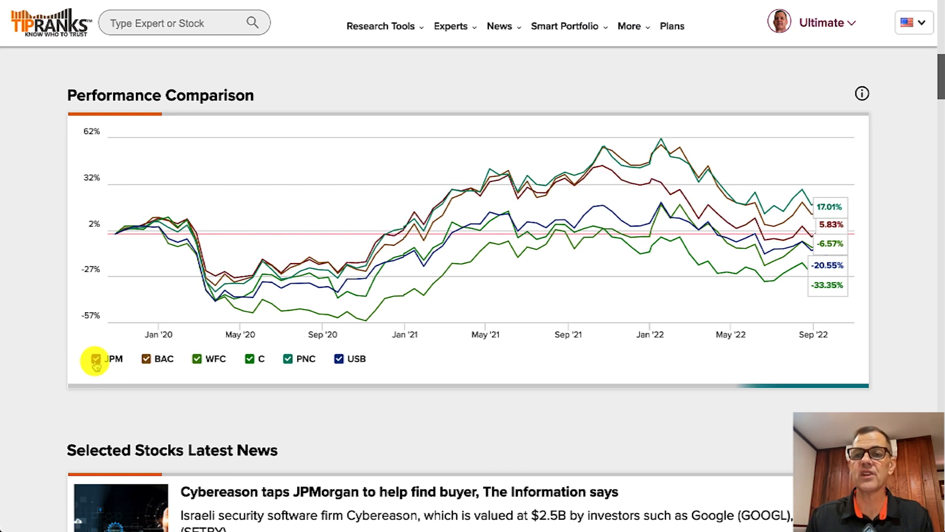